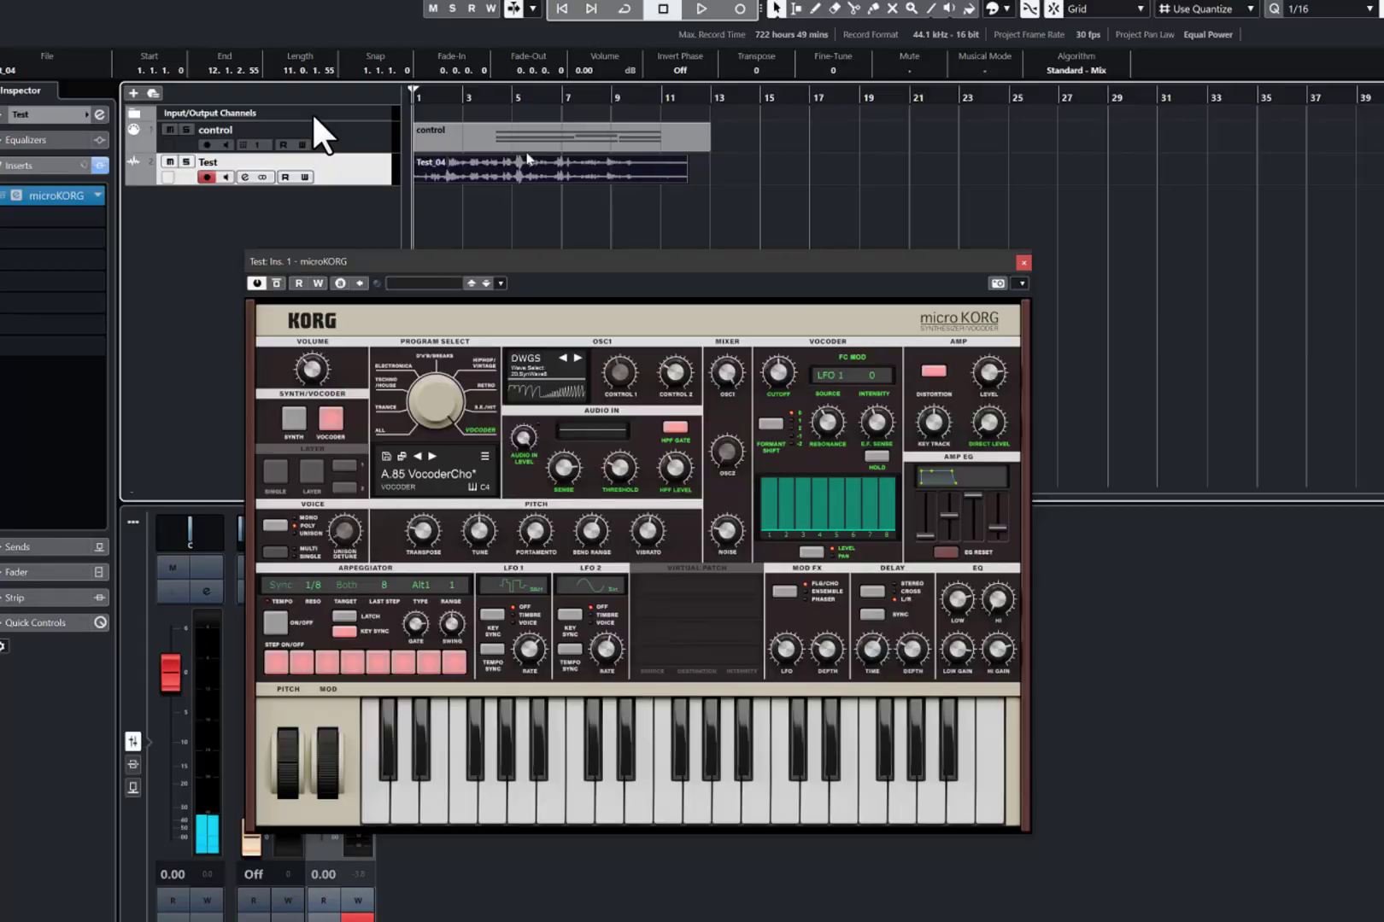
{"action": "left_click", "coordinate": [529, 173]}
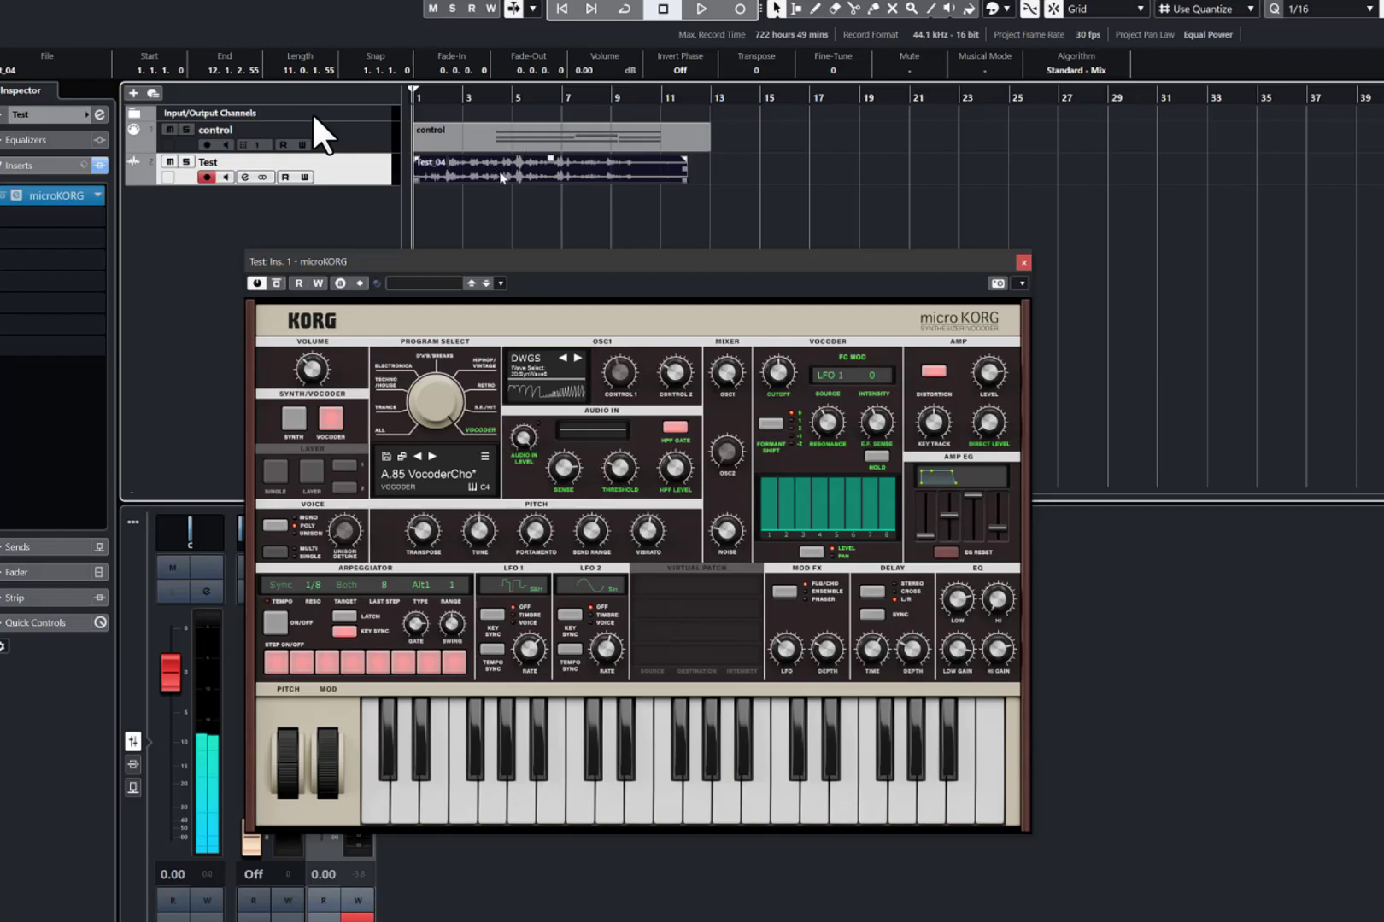